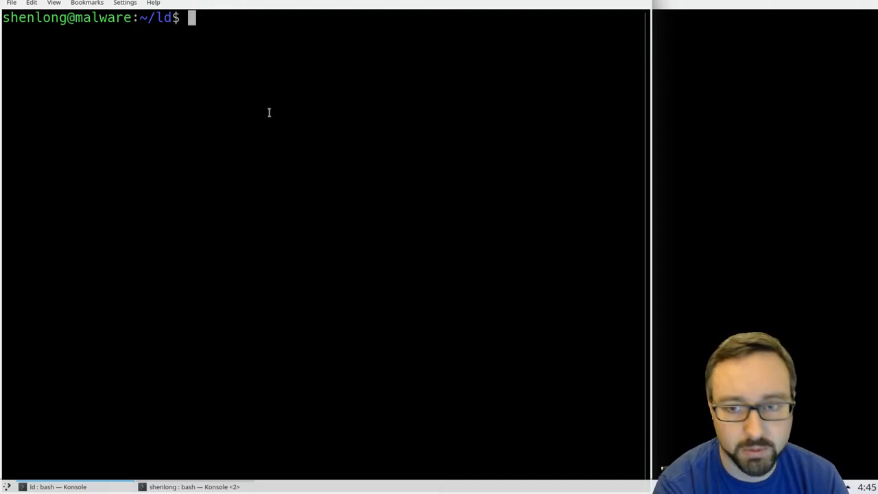
Print compare_strings.c with cat and highlight parts of its strcmp password check
{"action": "type", "text": "cat"}
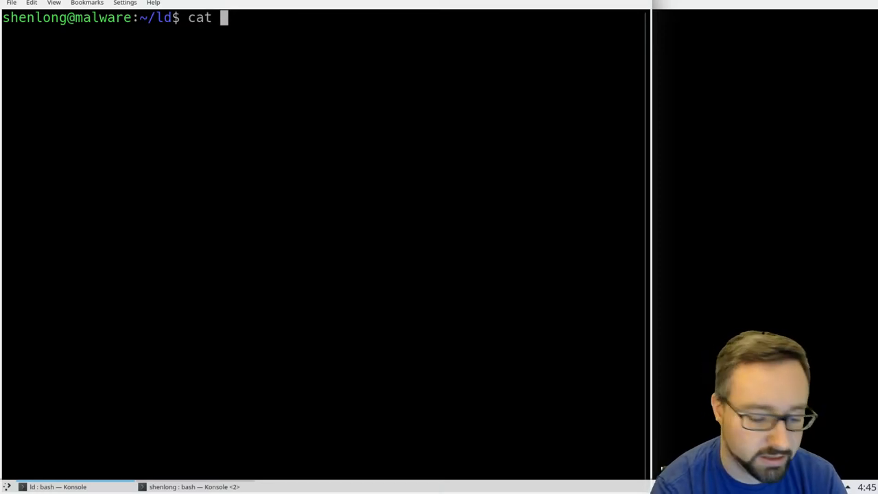
{"action": "mouse_move", "coordinate": [270, 112]}
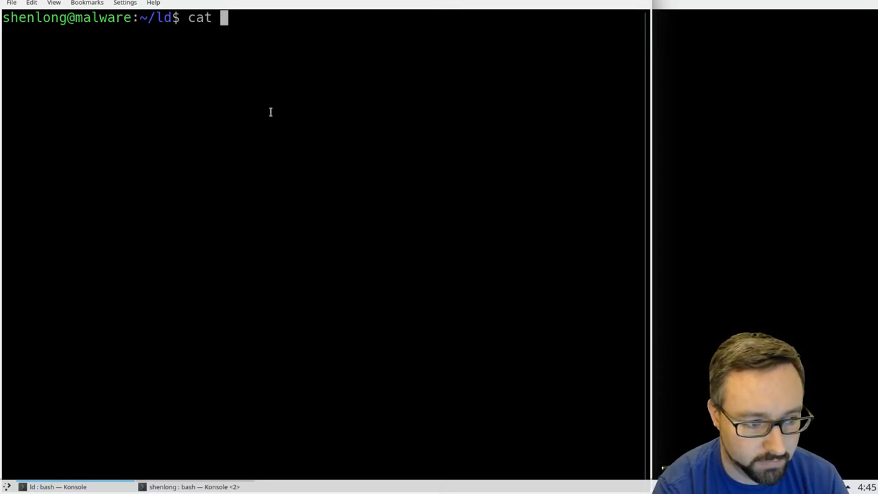
{"action": "type", "text": "compare_strings.c"}
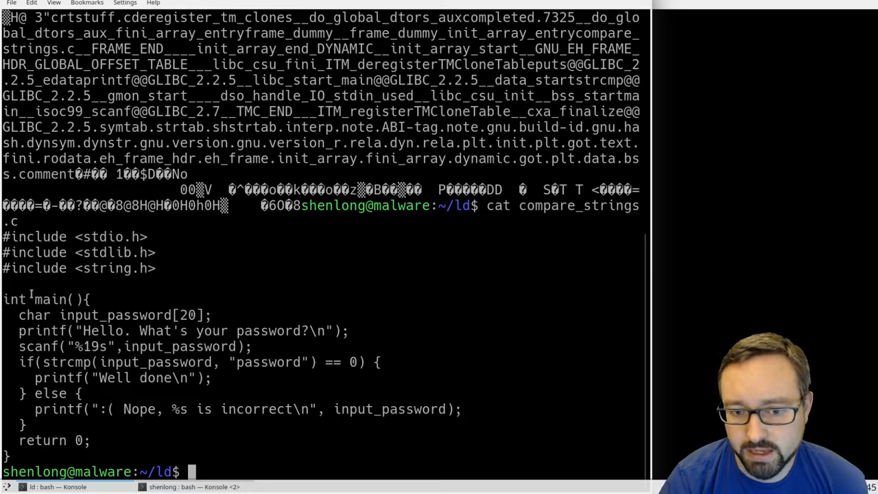
{"action": "left_click_drag", "start_coordinate": [4, 236], "coordinate": [154, 268]}
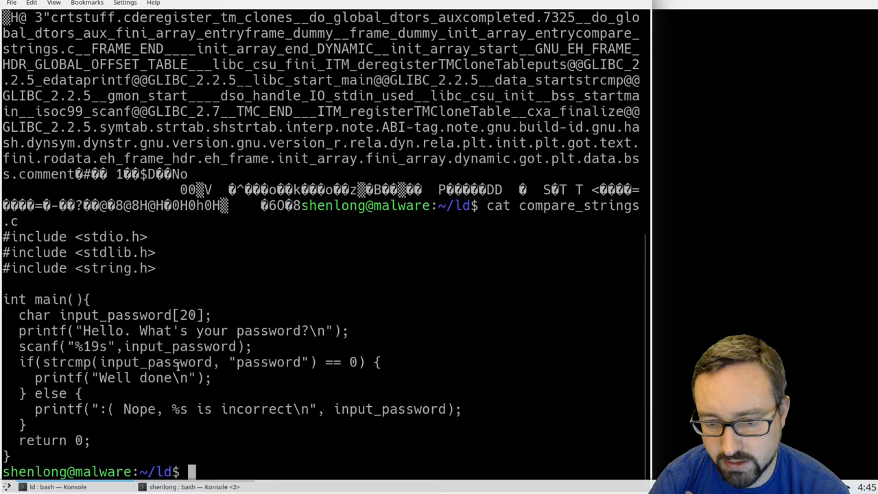
{"action": "double_click", "coordinate": [268, 362]}
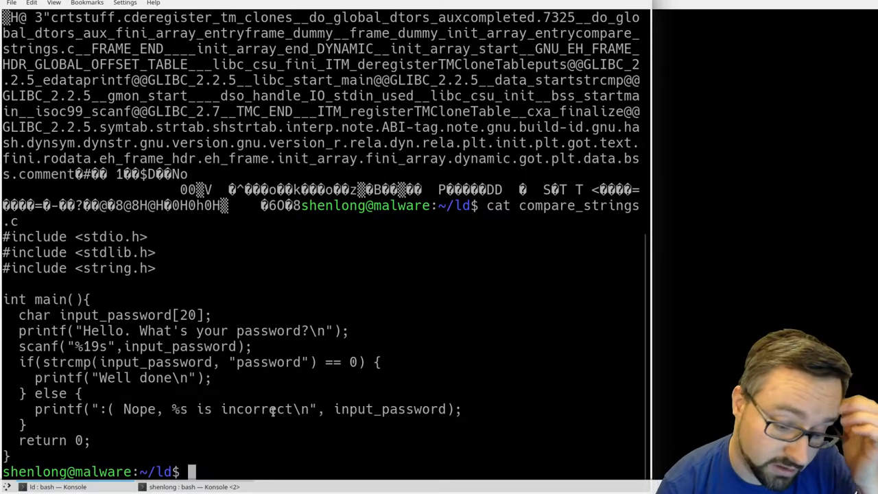
Run ./compare_strings with 'hello' (rejected), then with 'password' (Well done)
{"action": "type", "text": "./compare_strings"}
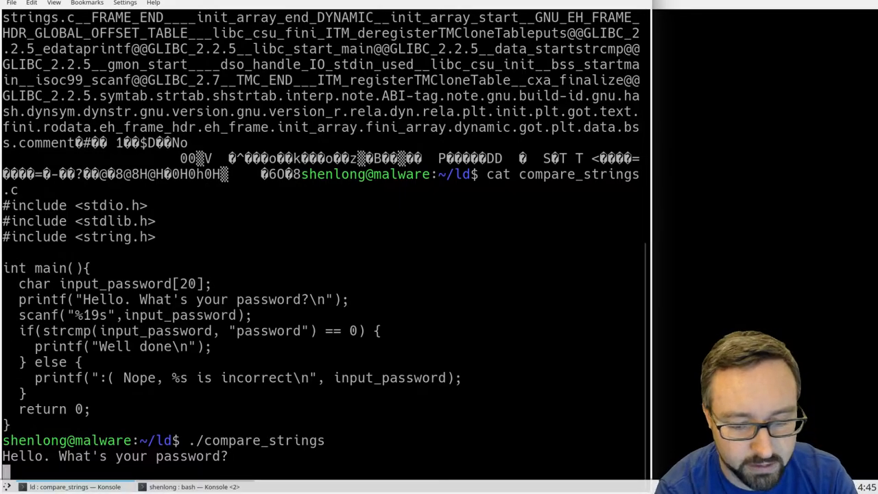
{"action": "type", "text": "hello"}
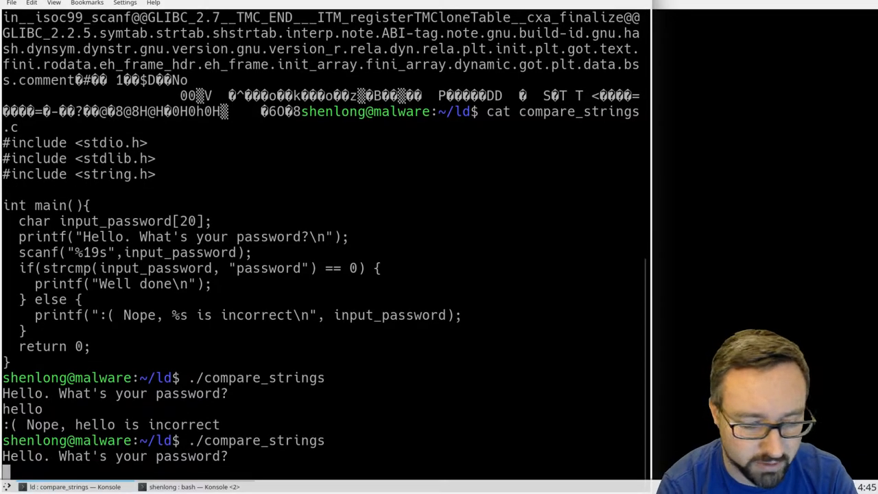
{"action": "type", "text": "password"}
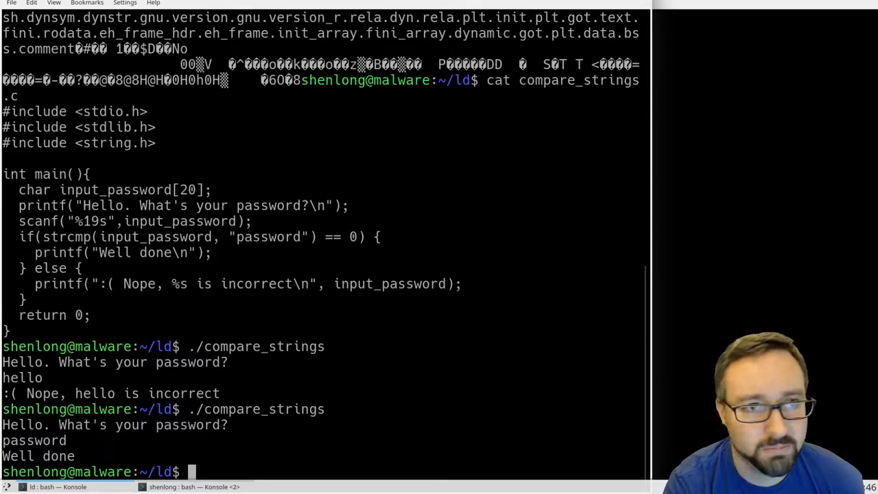
{"action": "type", "text": "./compare_strings"}
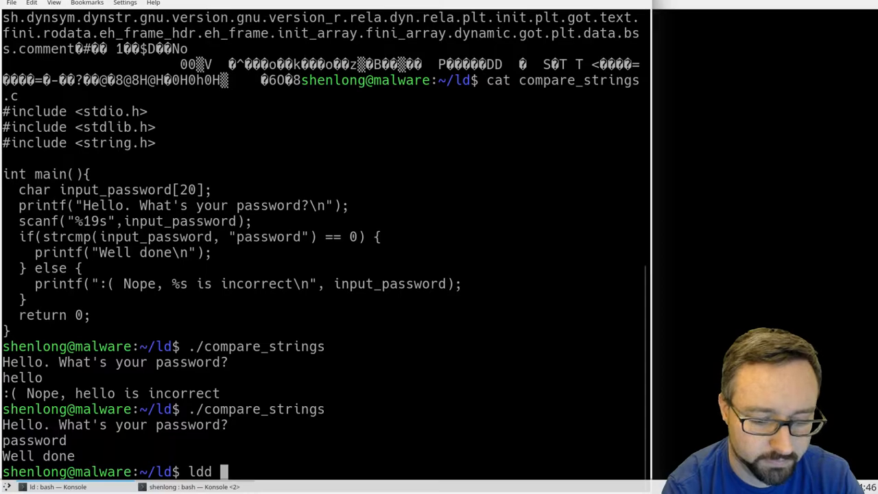
Run ldd on compare_strings, listing linux-vdso, libc.so.6 and ld-linux-x86-64
{"action": "key", "text": "Return"}
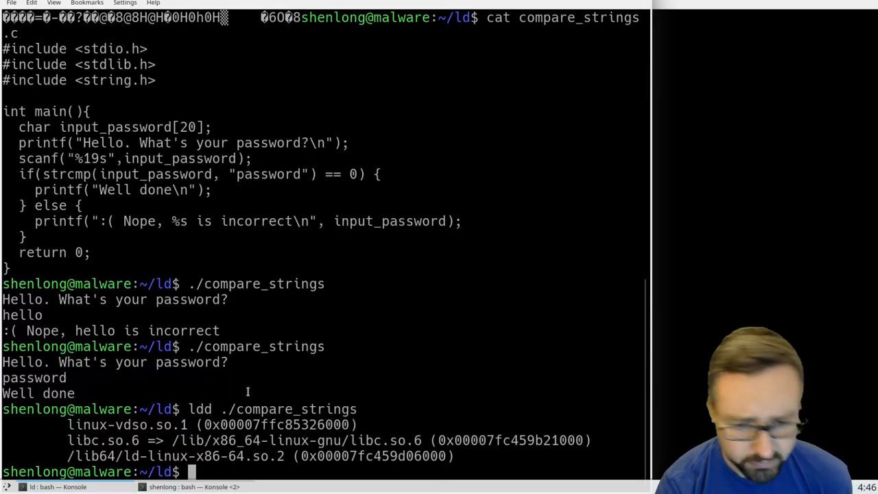
{"action": "type", "text": "ldd ./compare_strings"}
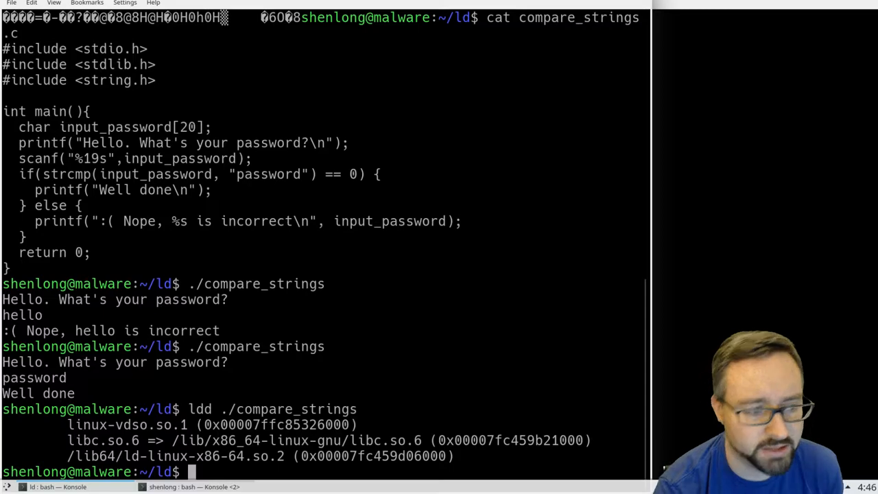
{"action": "type", "text": "ltrace"}
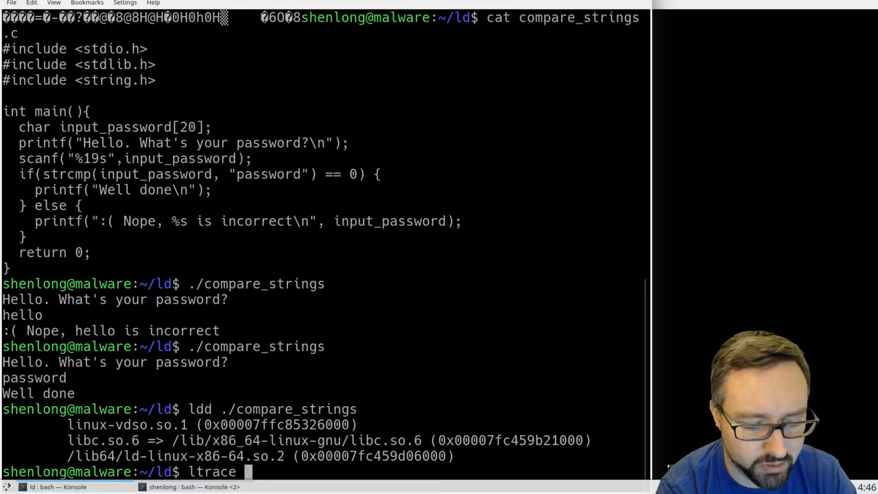
Run ltrace on compare_strings and enter 'test', revealing strcmp("test", "password") returning 4
{"action": "type", "text": "./compare_strings"}
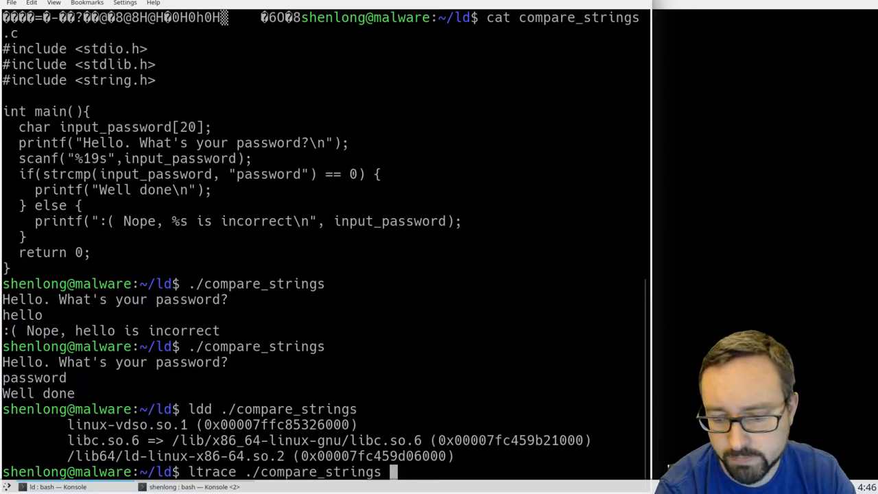
{"action": "key", "text": "Return"}
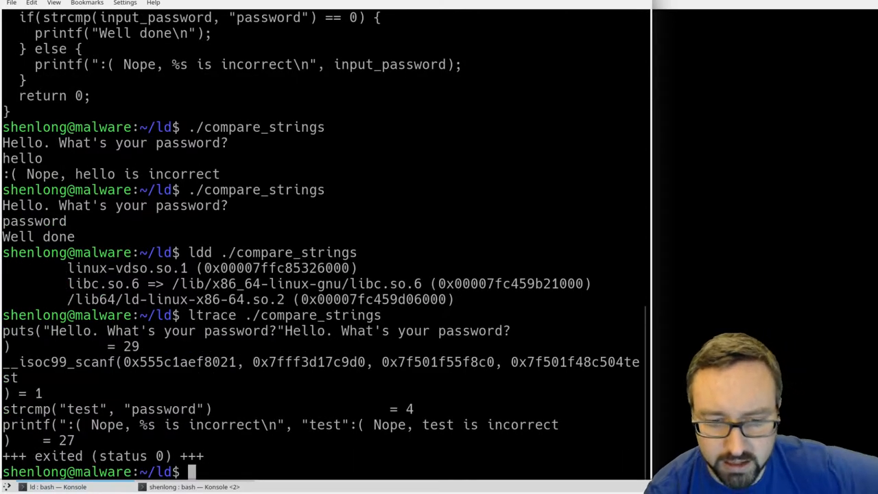
{"action": "double_click", "coordinate": [25, 409]}
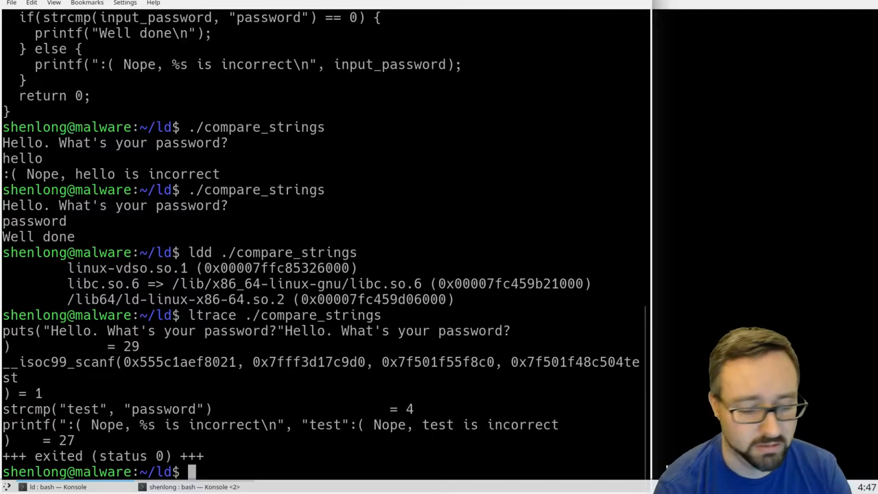
{"action": "type", "text": "vi"}
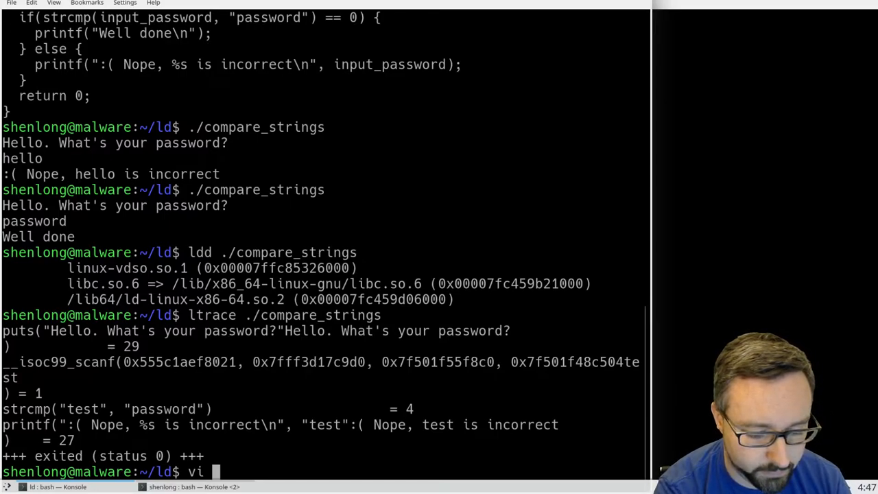
Open everything_equals.c in vi to read its always-zero strcmp override
{"action": "type", "text": "ev"}
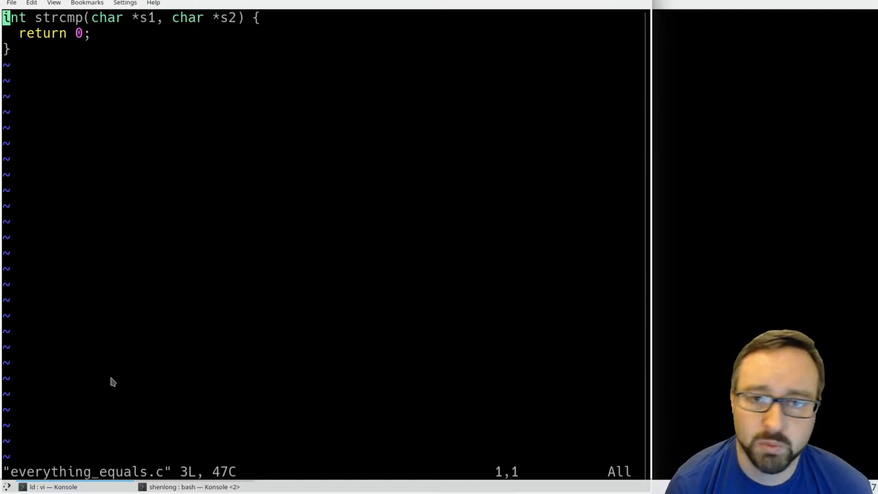
{"action": "mouse_move", "coordinate": [58, 22]}
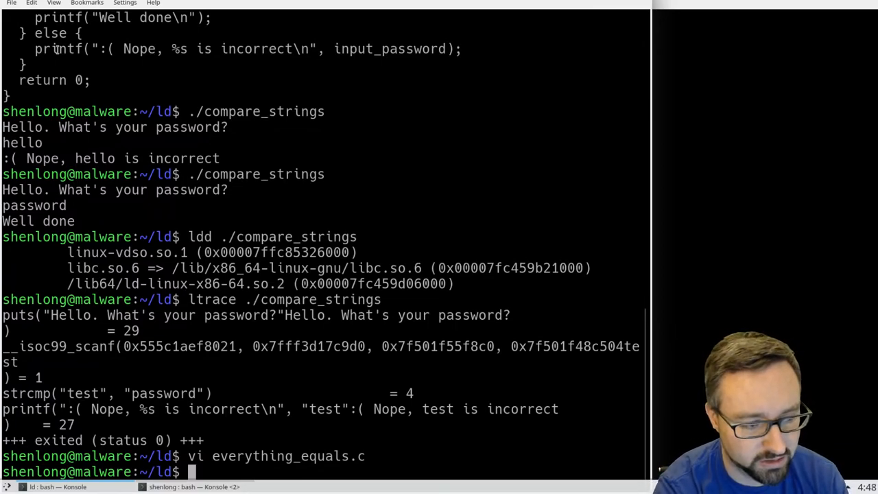
Run LD_PRELOAD=$PWD/everything_equals.so ./compare_strings, fixing a typo in the library name
{"action": "type", "text": "LD_"}
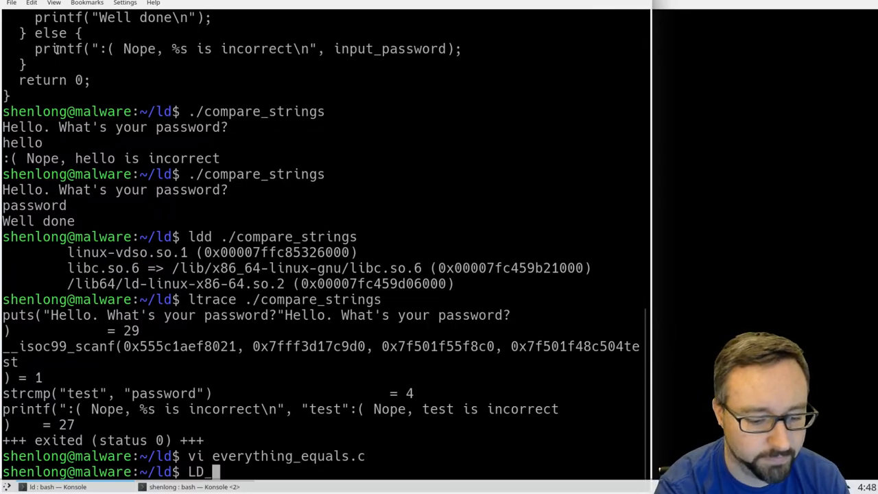
{"action": "type", "text": "PRELOAD"}
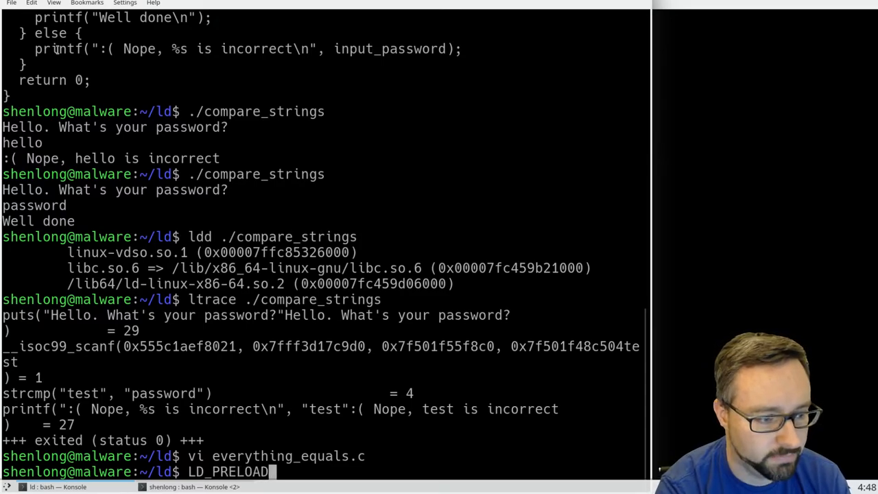
{"action": "type", "text": "="}
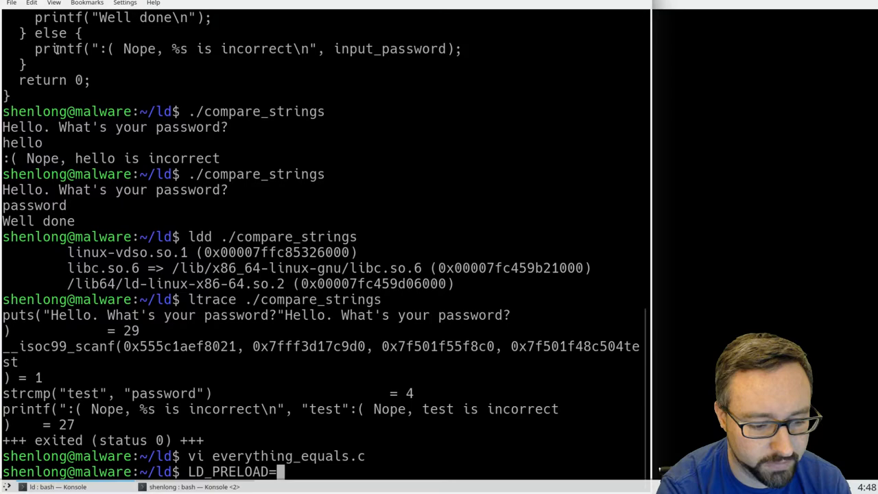
{"action": "type", "text": "$P"}
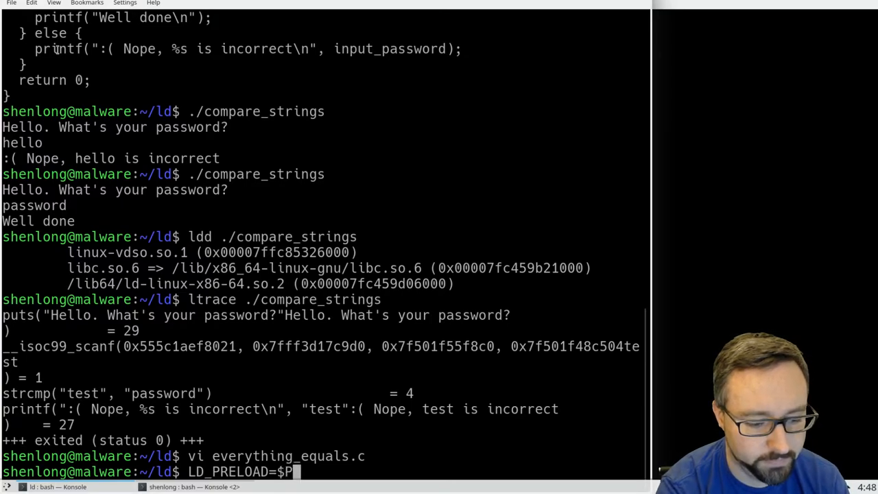
{"action": "type", "text": "WD/"}
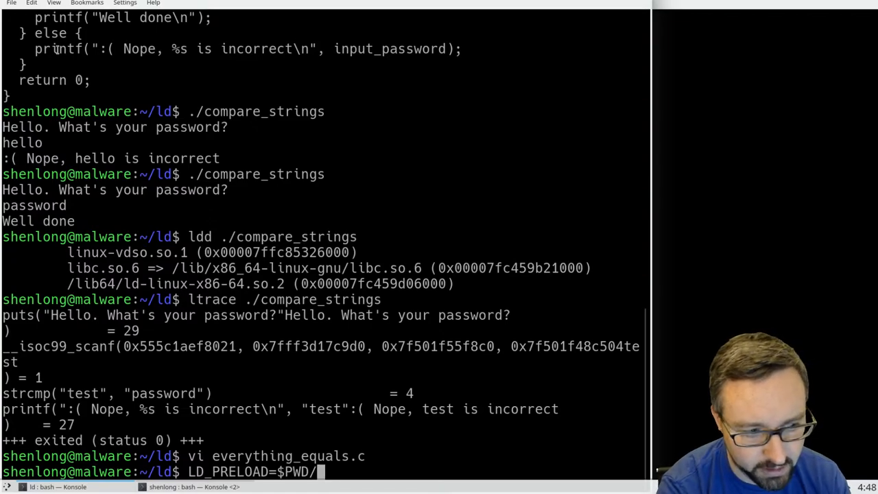
{"action": "type", "text": "ever"}
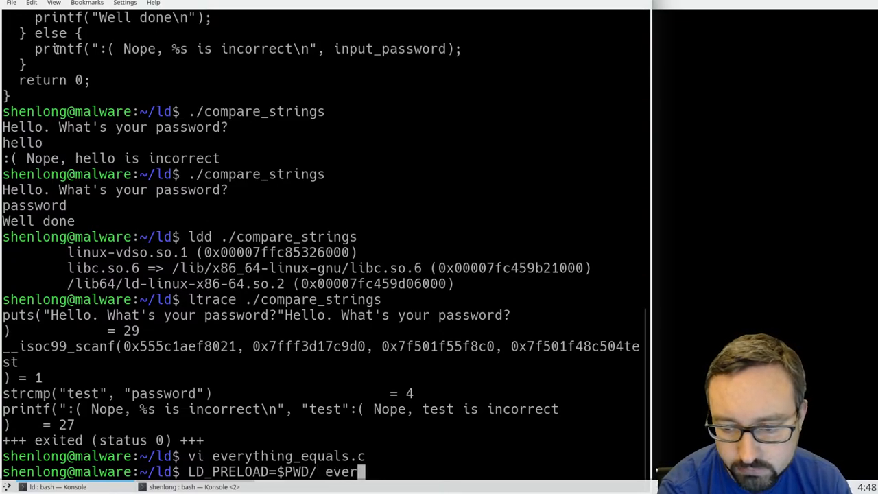
{"action": "key", "text": "BackSpace"}
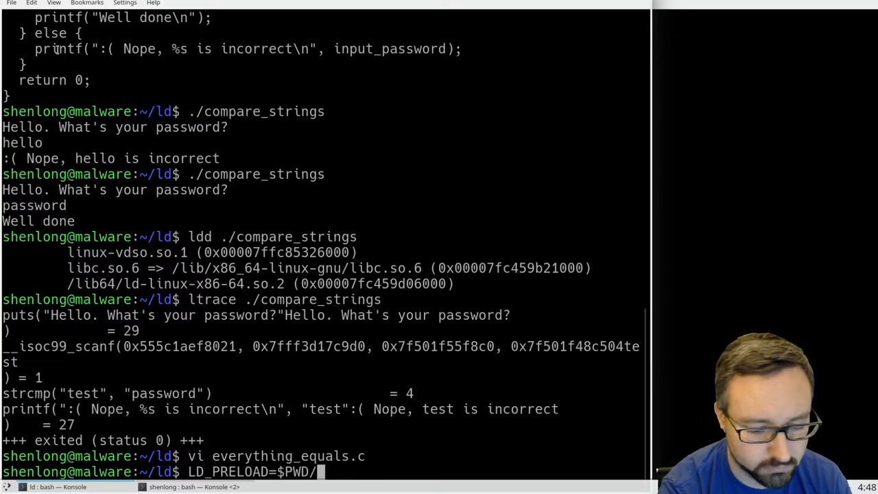
{"action": "type", "text": "ever"}
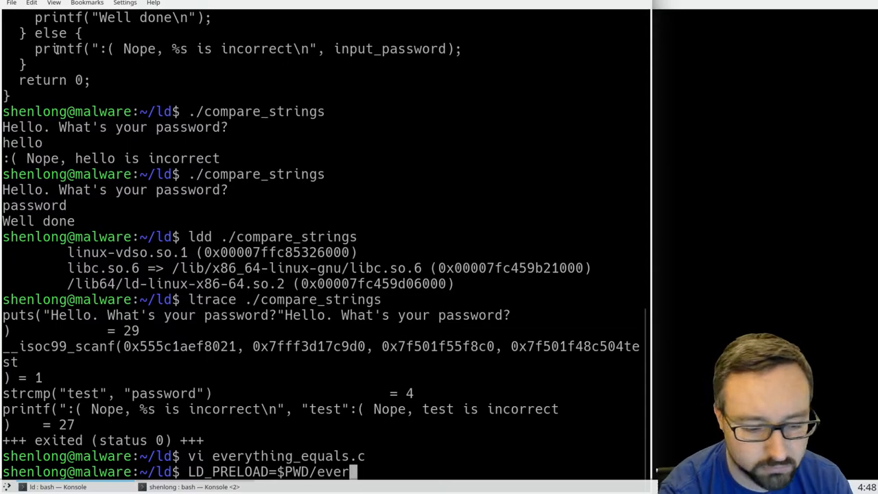
{"action": "type", "text": "ythin"}
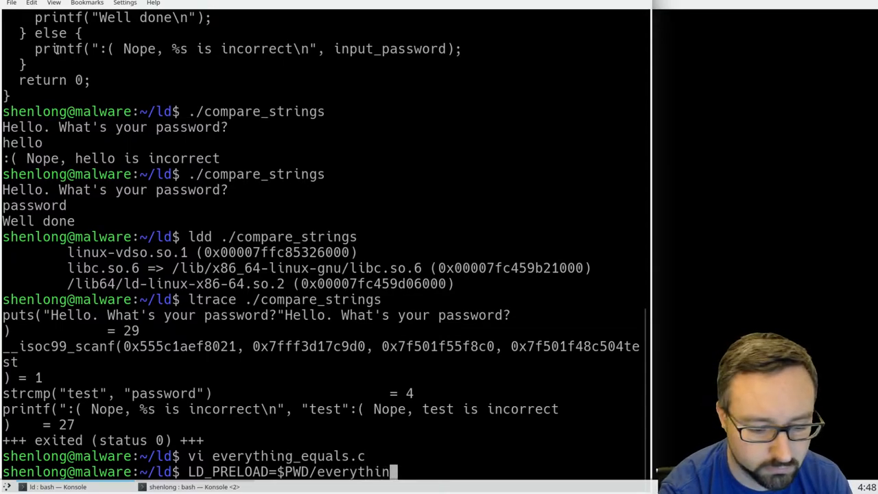
{"action": "type", "text": "g_equals."}
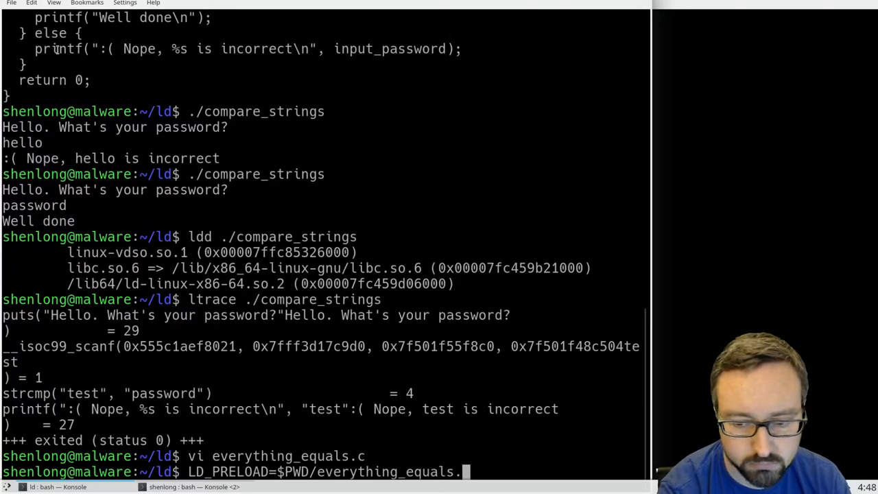
{"action": "type", "text": "so"}
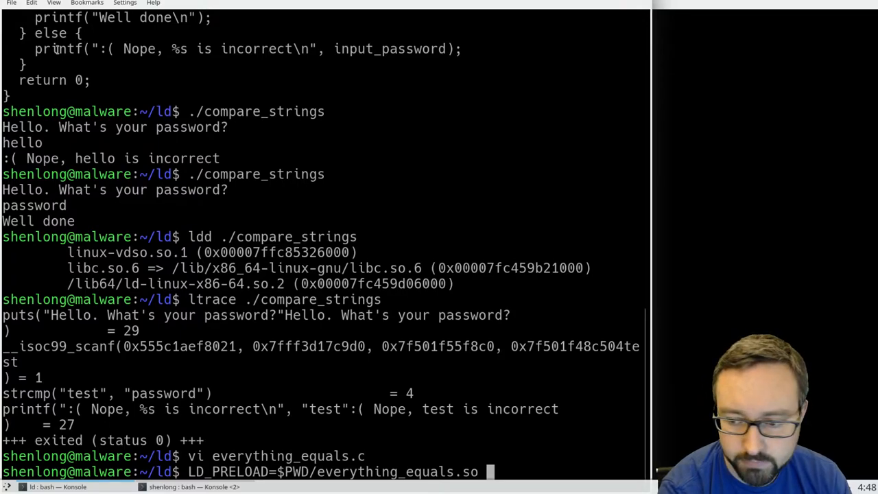
{"action": "type", "text": "./compare_strings"}
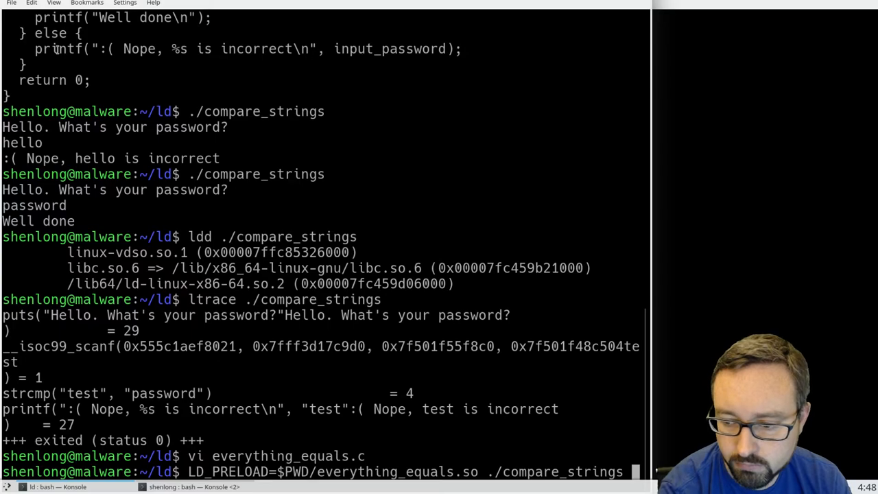
{"action": "key", "text": "Return"}
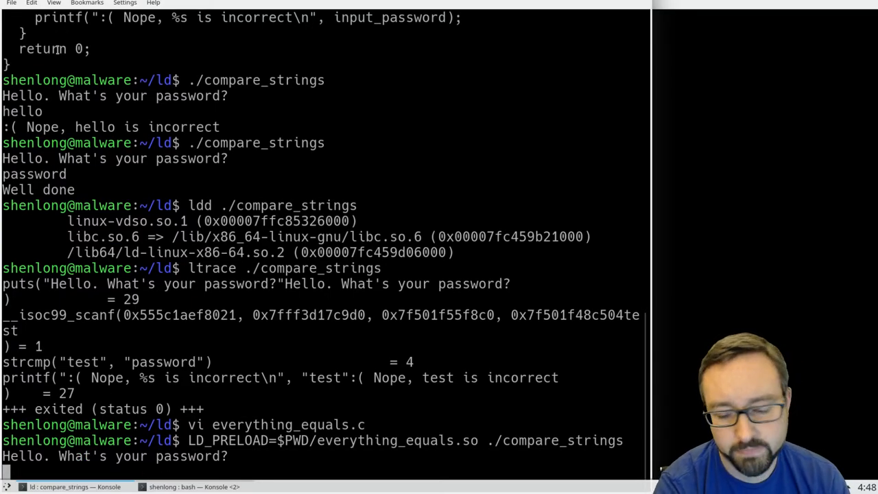
Enter 'asdfasdfasdf' to get Well done, then run ldd with pass_equals.so preloaded
{"action": "type", "text": "a"}
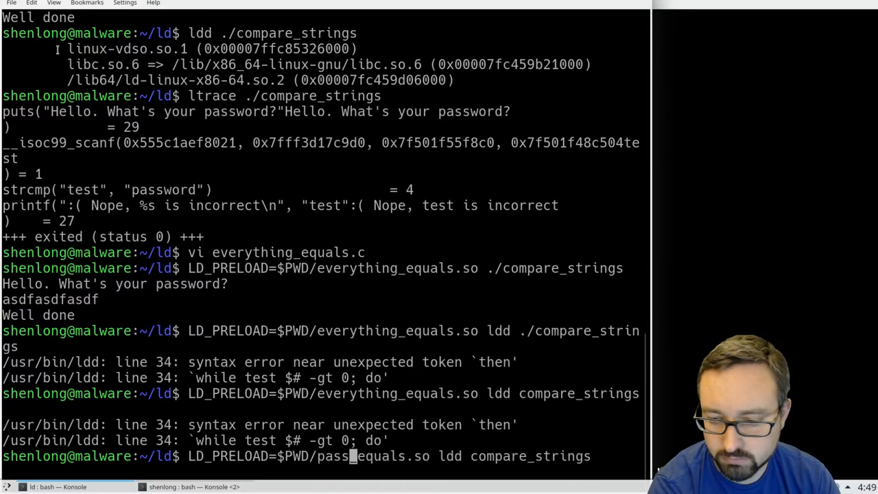
{"action": "key", "text": "Return"}
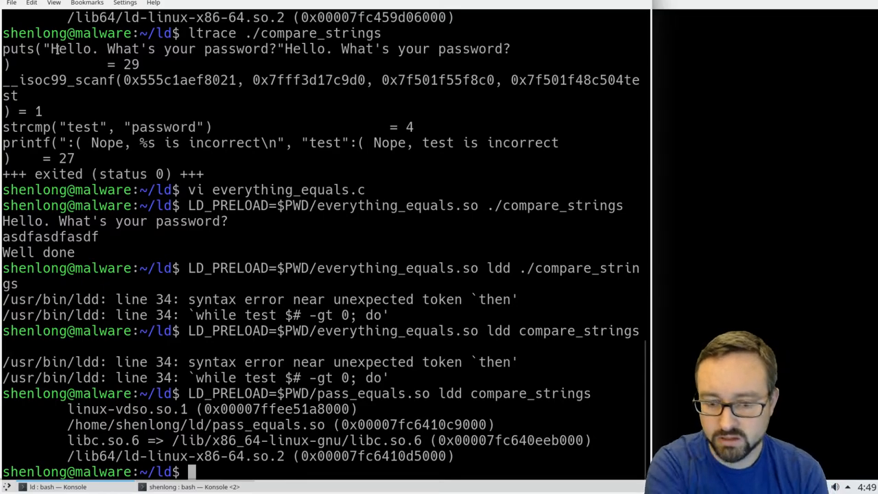
{"action": "mouse_move", "coordinate": [210, 63]}
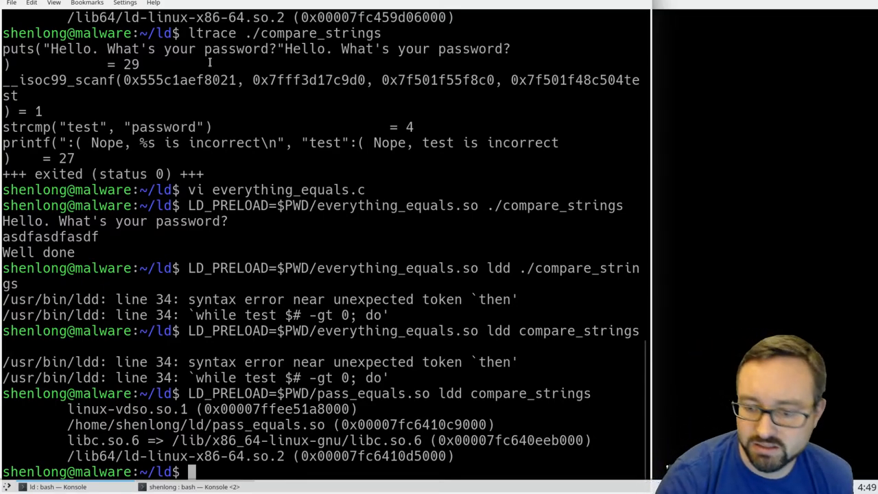
Select the preloaded pass_equals.so path, then cat pass_equals.c to show its star-wildcard strcmp
{"action": "double_click", "coordinate": [357, 393]}
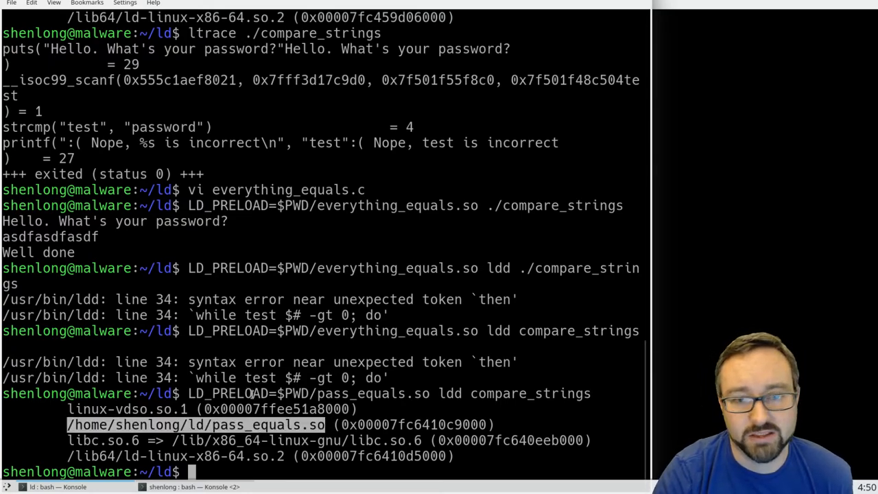
{"action": "double_click", "coordinate": [264, 424]}
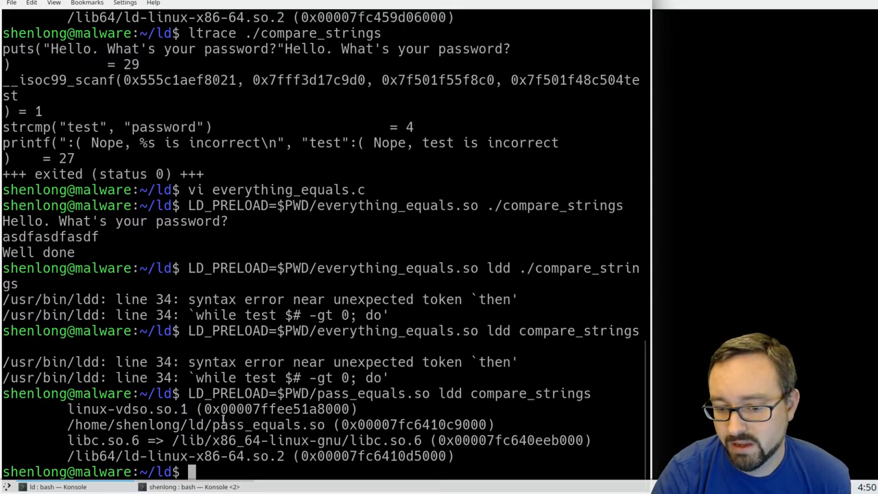
{"action": "double_click", "coordinate": [267, 424]}
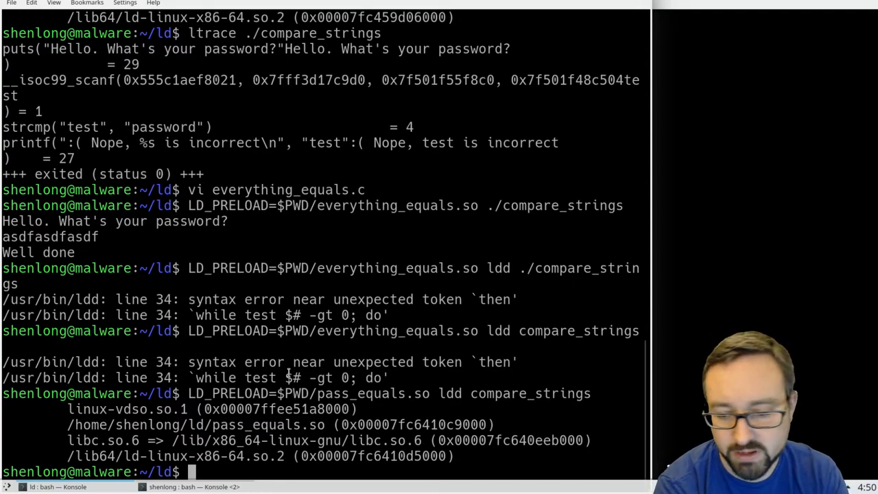
{"action": "type", "text": "cat pass_equals.c"}
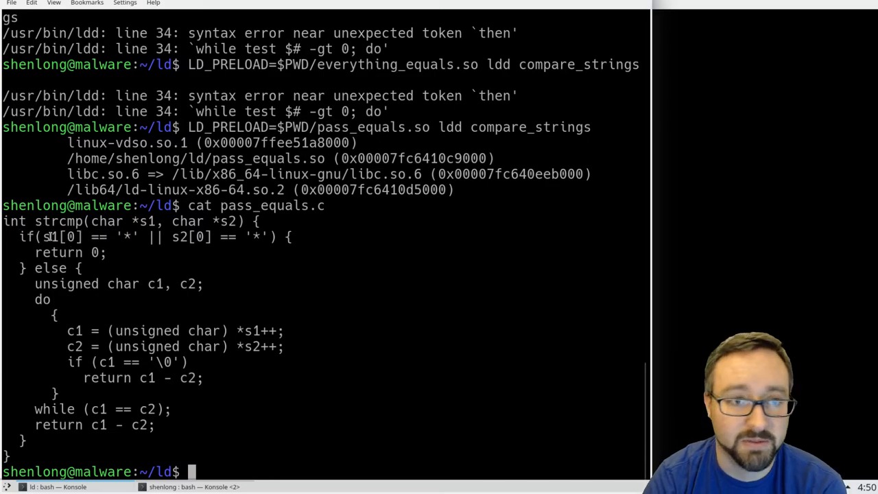
{"action": "double_click", "coordinate": [127, 237]}
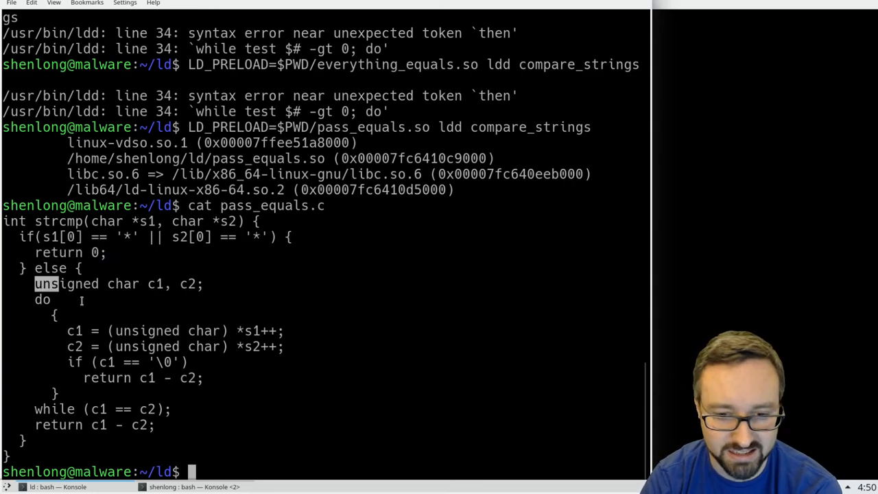
{"action": "left_click_drag", "start_coordinate": [34, 283], "coordinate": [149, 424]}
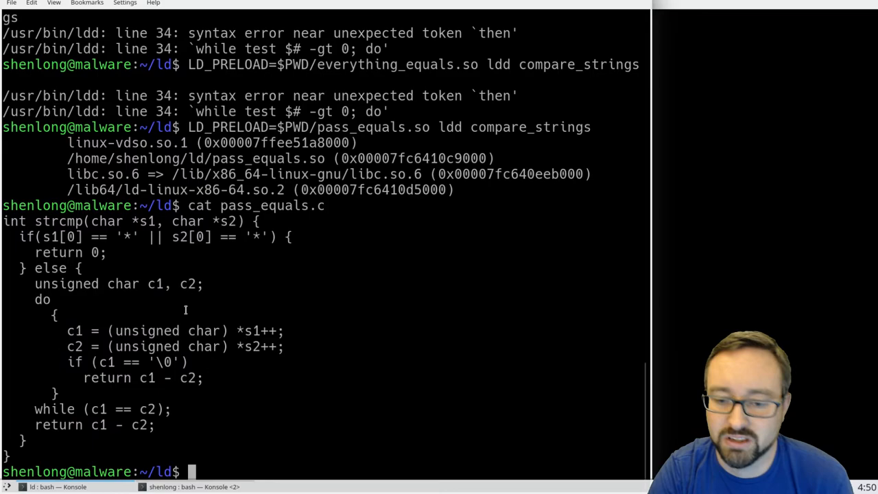
{"action": "type", "text": "cat pass_equals.c"}
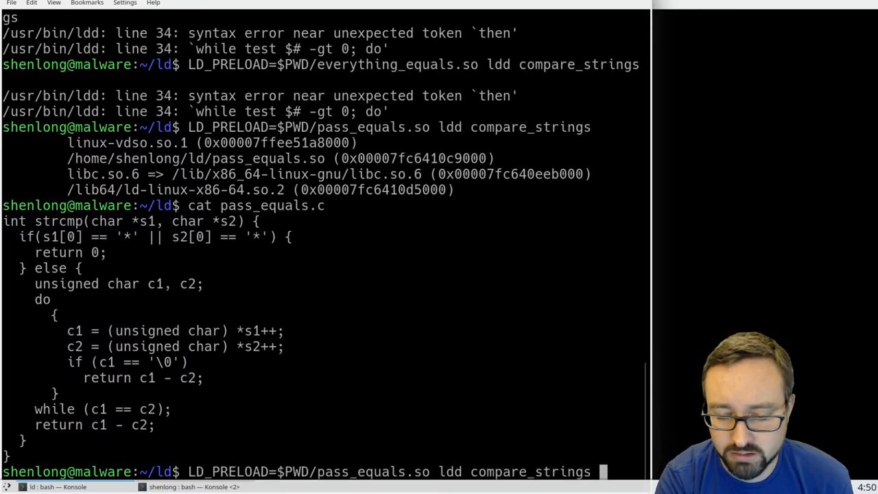
{"action": "type", "text": "vi everything_equals.c"}
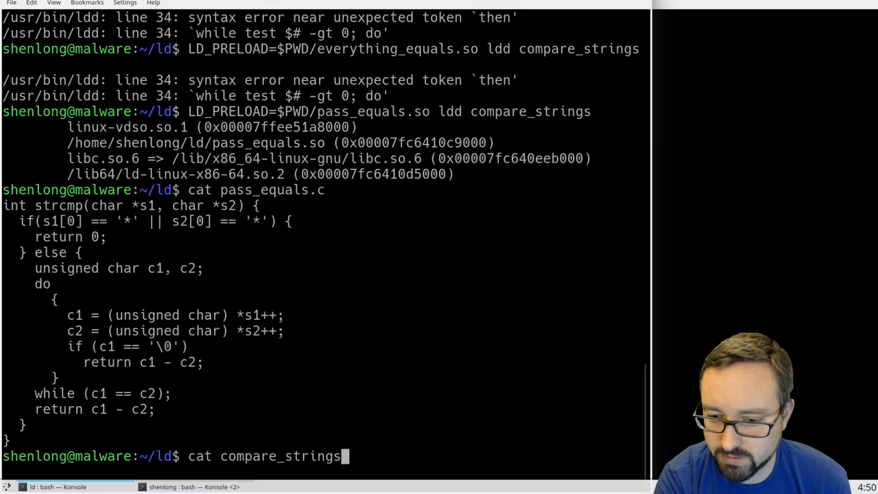
{"action": "type", "text": "ls"}
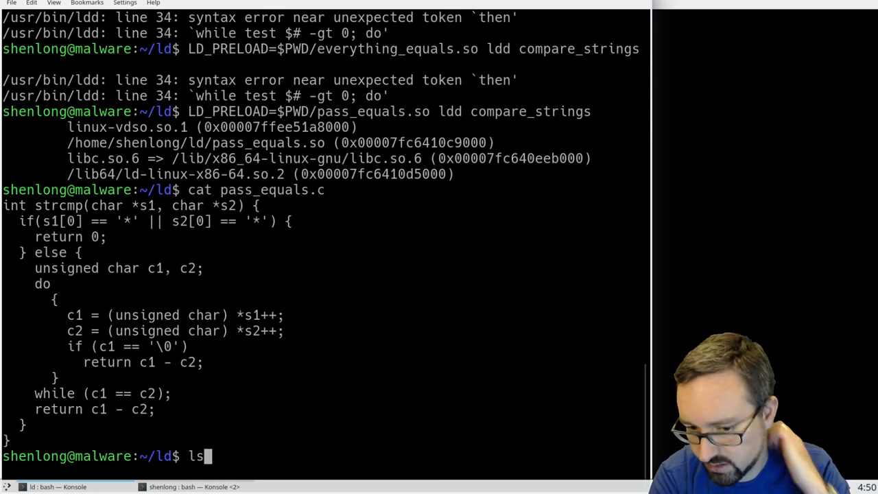
Compile pass_equals.c into pass_equals.so with gcc -shared -fPIC and launch compare_strings preloaded with it
{"action": "type", "text": "gcc -shared -fPIC pass_equals.c -o pass_equals.so"}
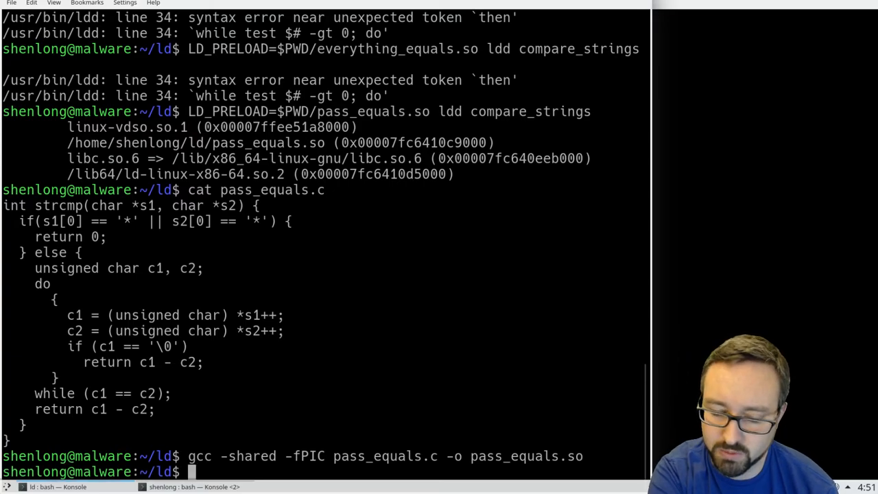
{"action": "type", "text": "cat pass_equals.c"}
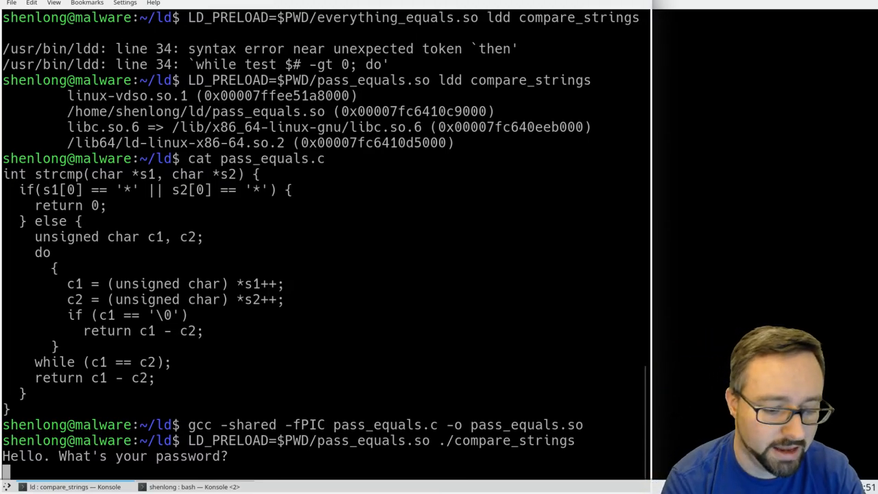
Enter 'asdfasdf' (rejected), rerun the preloaded program, then enter 'password' (Well done)
{"action": "type", "text": "asdfasdf"}
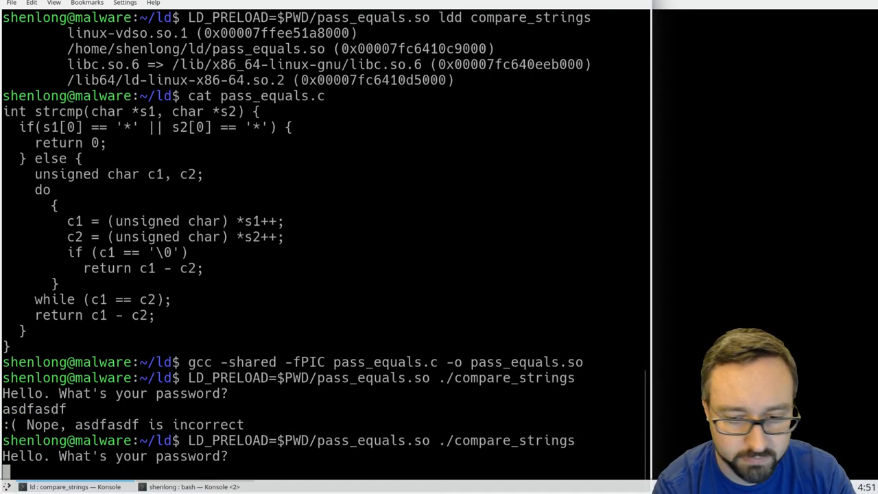
{"action": "type", "text": "password"}
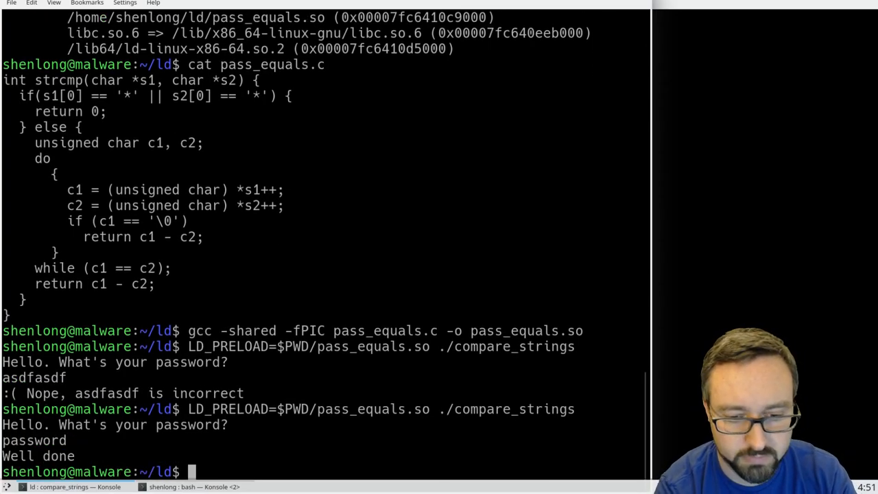